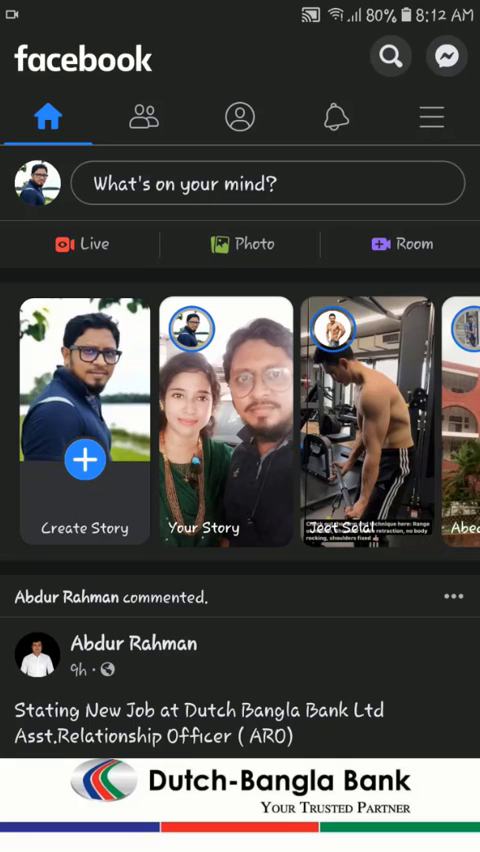
Reach the Facebook main menu from the feed via the hamburger icon
scroll(down, 3)
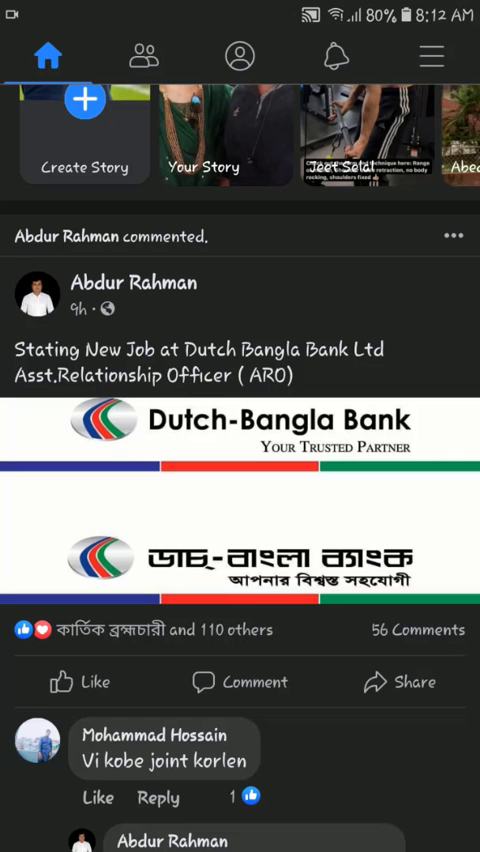
scroll(down, 3)
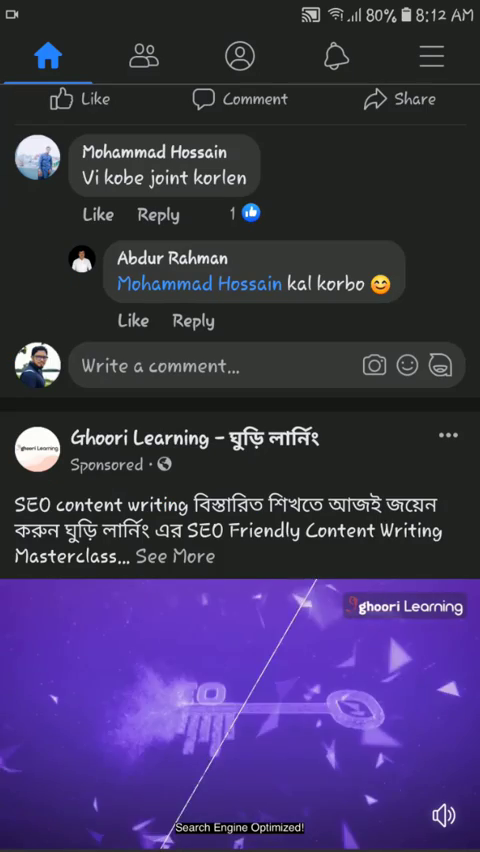
scroll(down, 3)
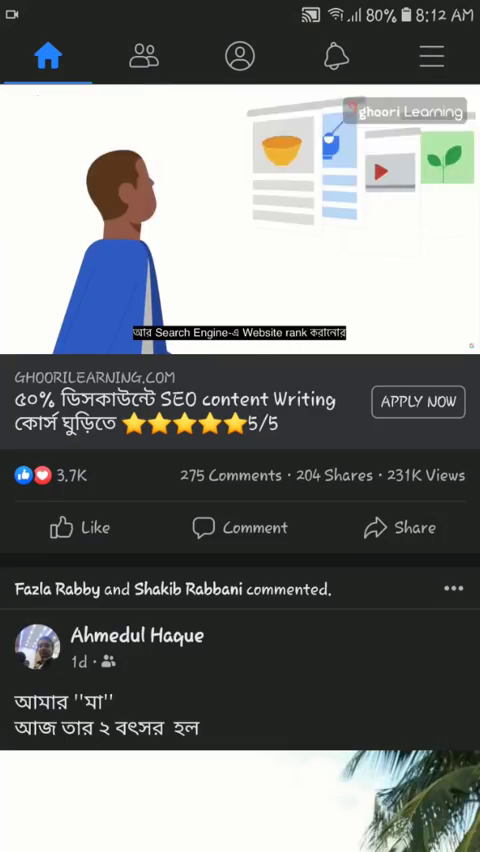
scroll(down, 3)
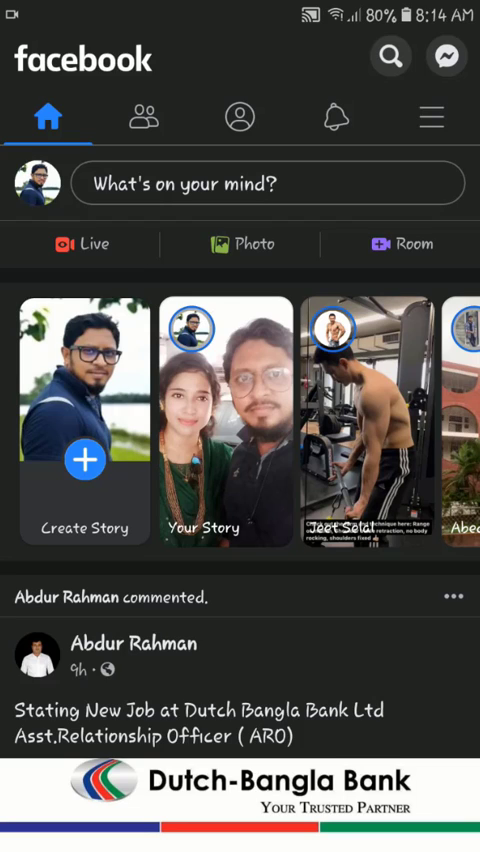
click(432, 118)
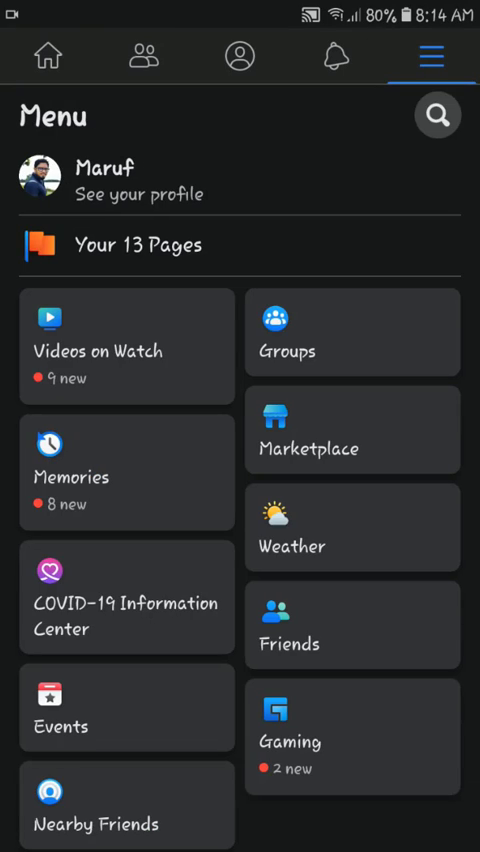
click(126, 346)
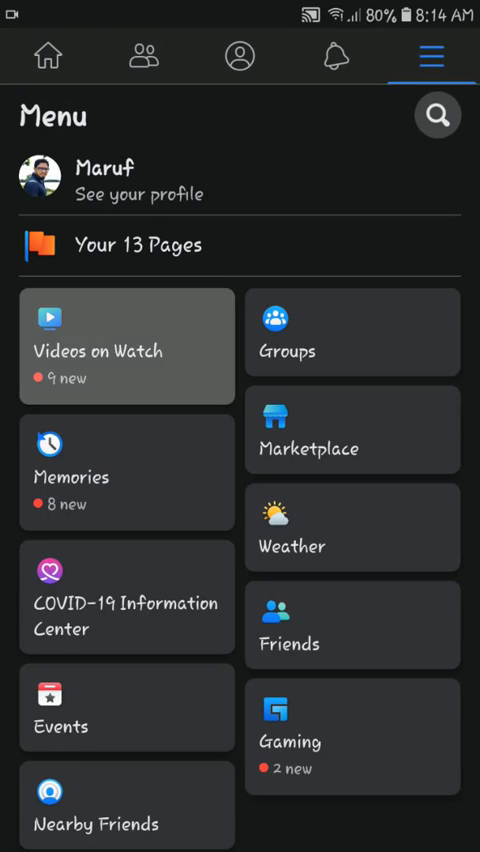
Expand Settings & Privacy, enter Settings and scroll to the Preferences section
scroll(down, 3)
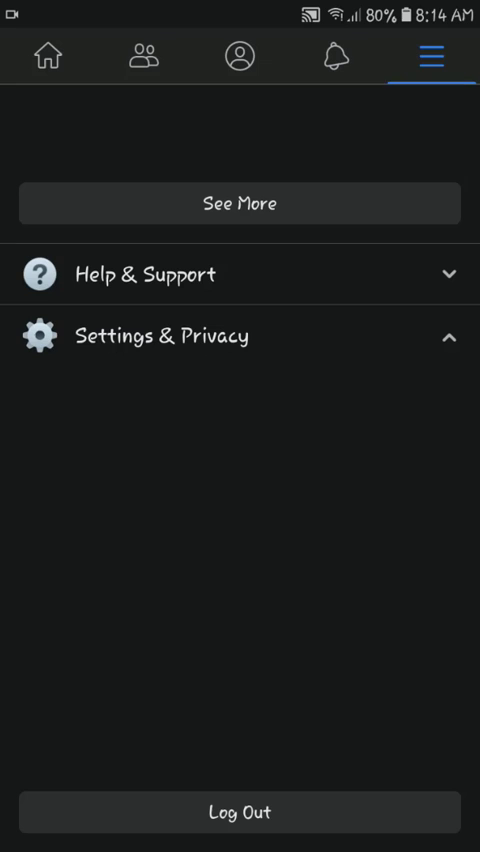
click(240, 336)
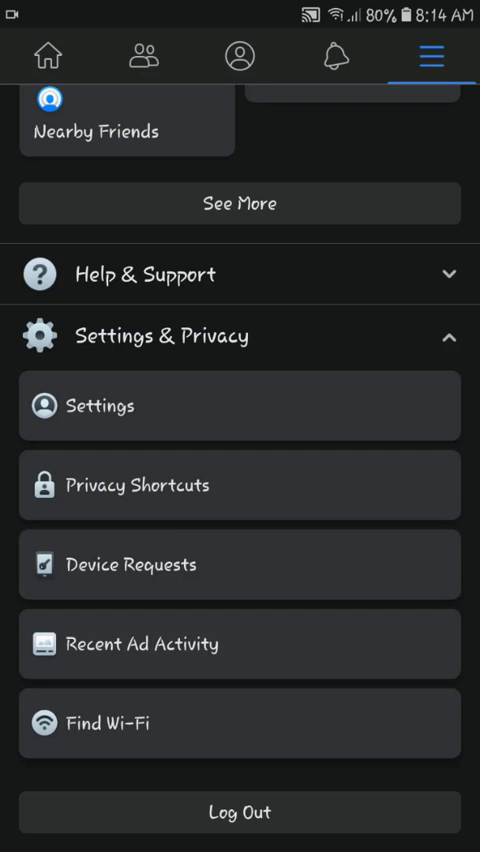
click(96, 404)
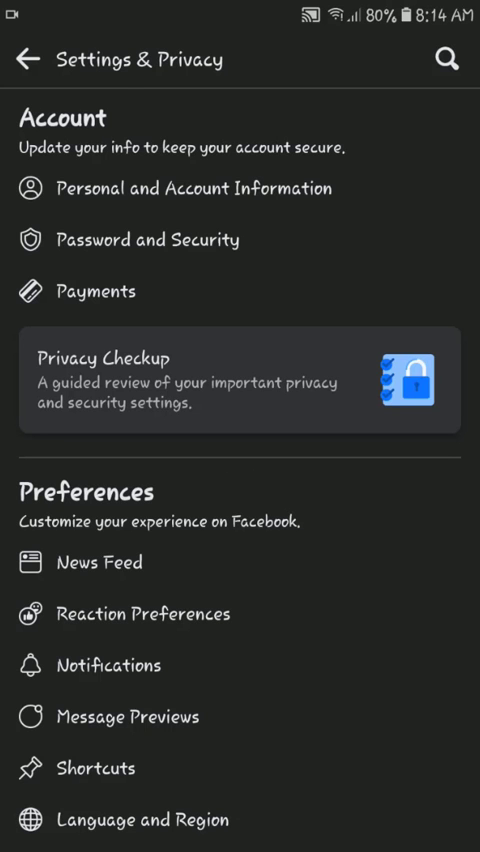
scroll(down, 3)
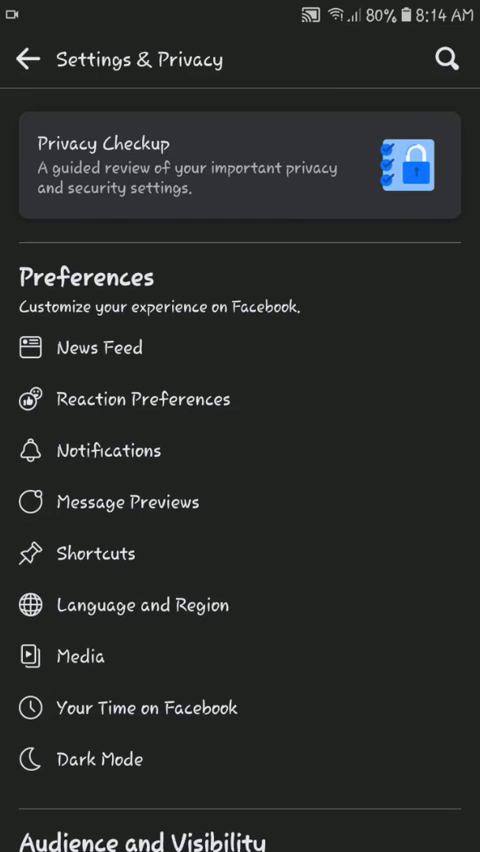
scroll(down, 3)
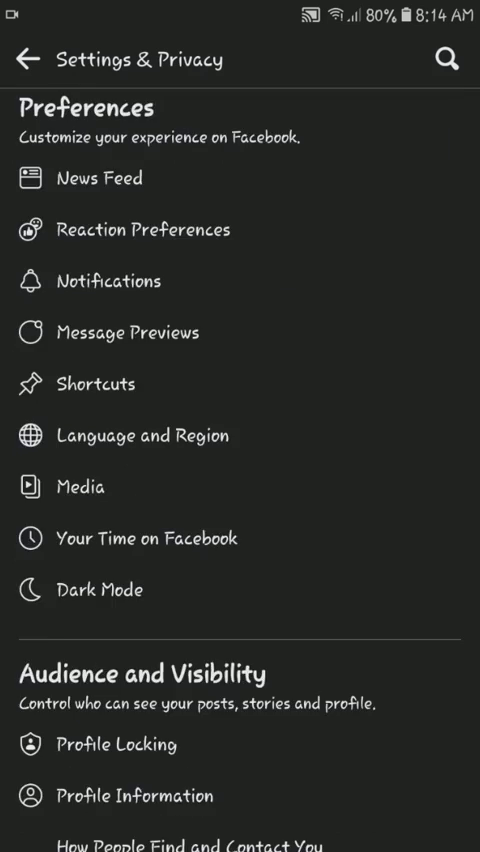
scroll(down, 3)
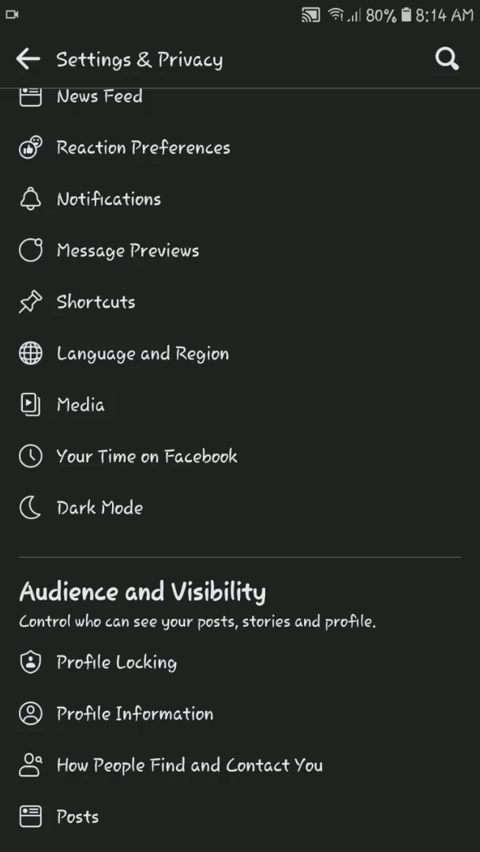
Show the Notification Settings list under Preferences and review the notification types
click(100, 200)
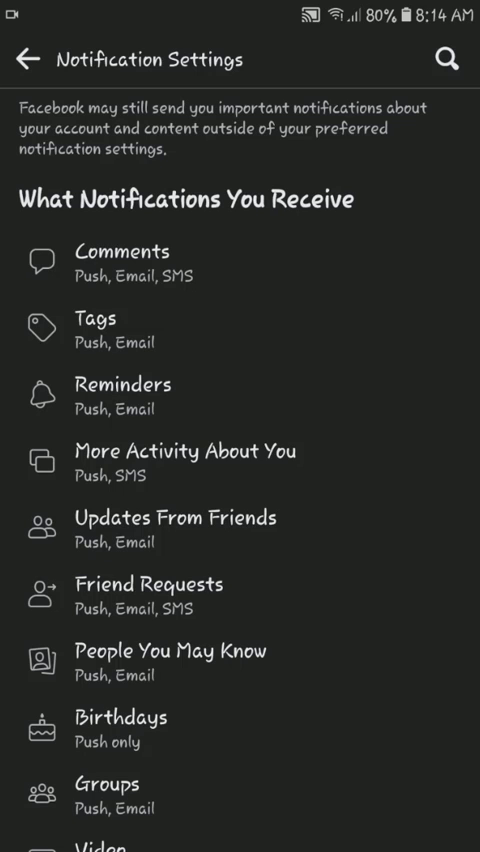
scroll(down, 3)
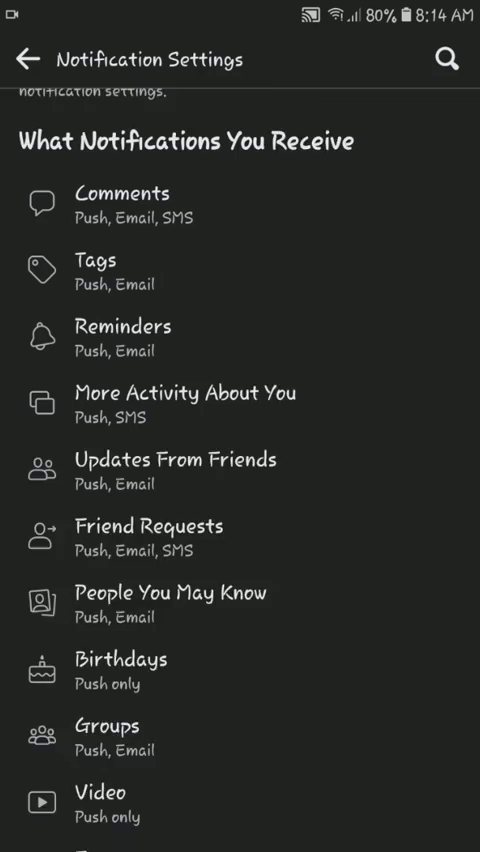
scroll(down, 3)
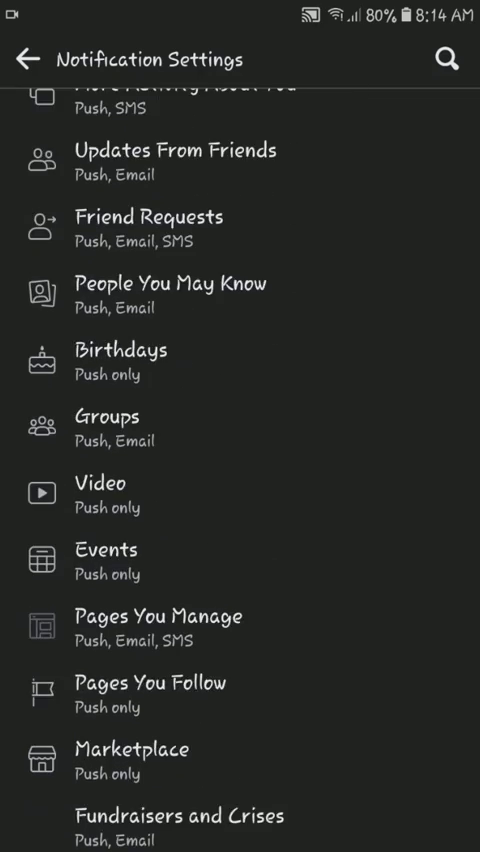
scroll(down, 3)
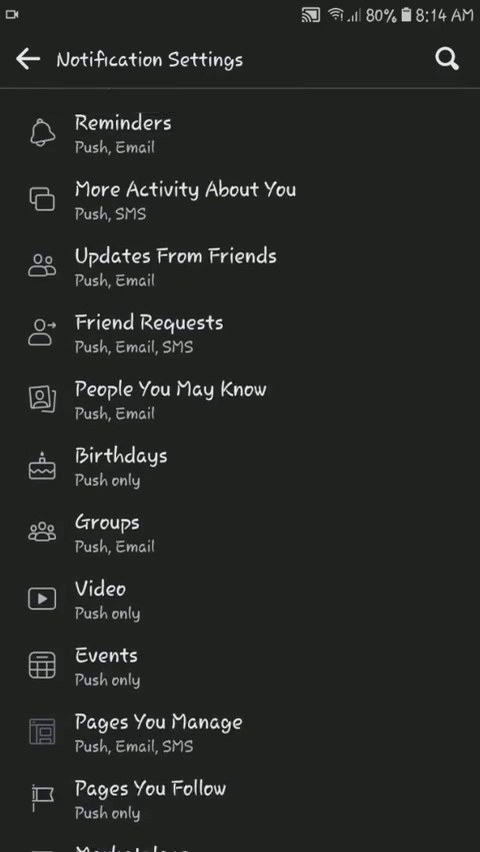
scroll(down, 3)
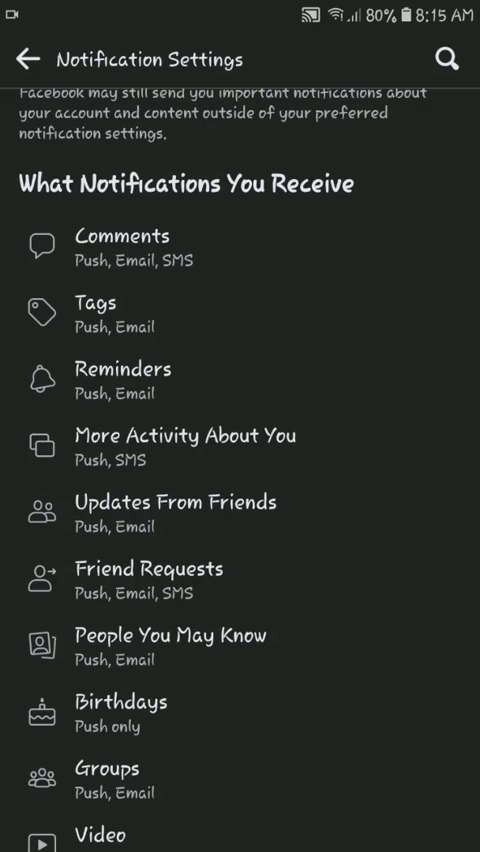
For Tags notifications, turn Email off and SMS on, keeping Push, then leave the page
click(96, 304)
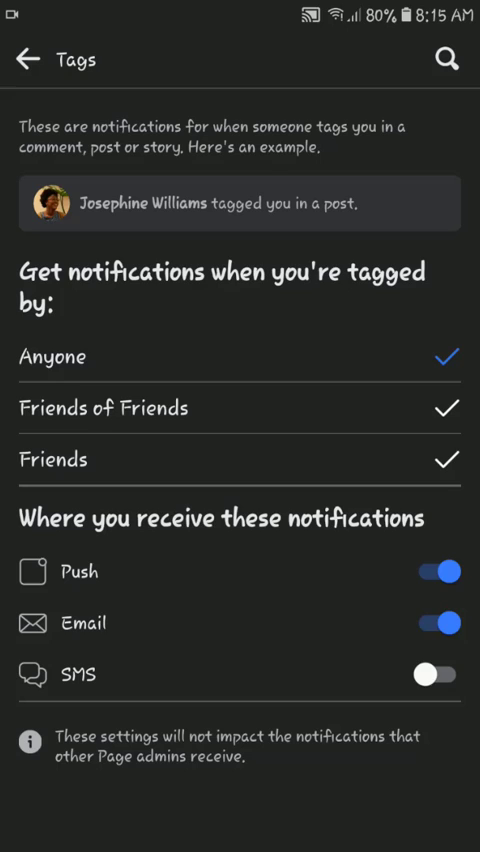
click(438, 624)
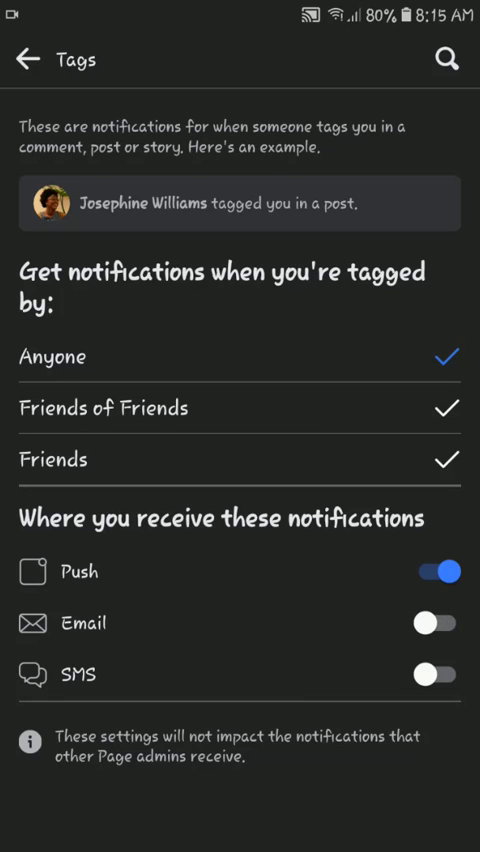
click(438, 672)
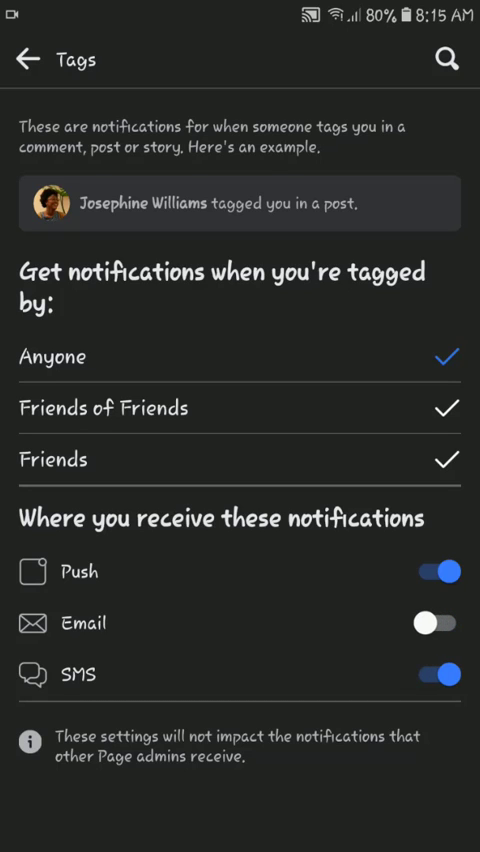
click(28, 60)
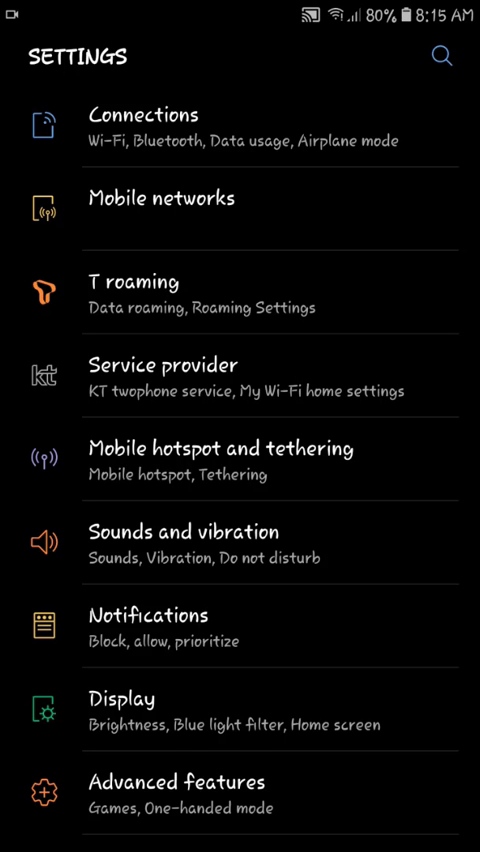
Reach the Notifications page in the device Settings app listing per-app toggles
scroll(down, 3)
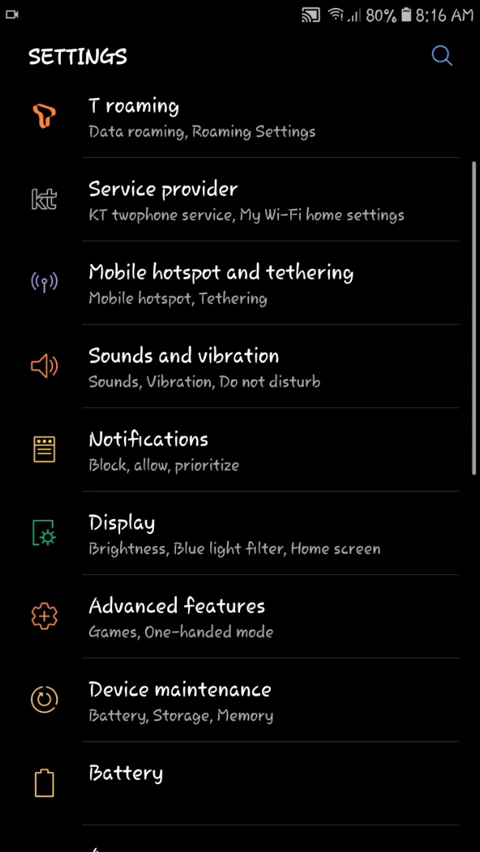
click(150, 440)
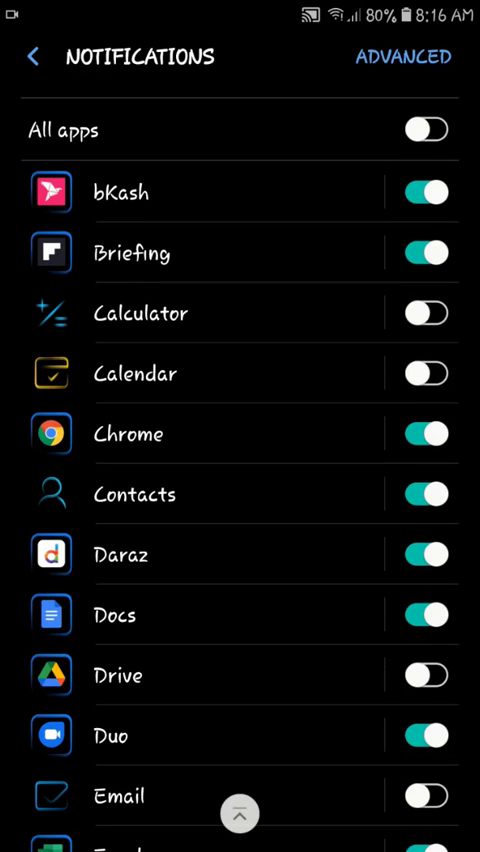
Locate Facebook in the app list and switch on Allow notifications
scroll(down, 3)
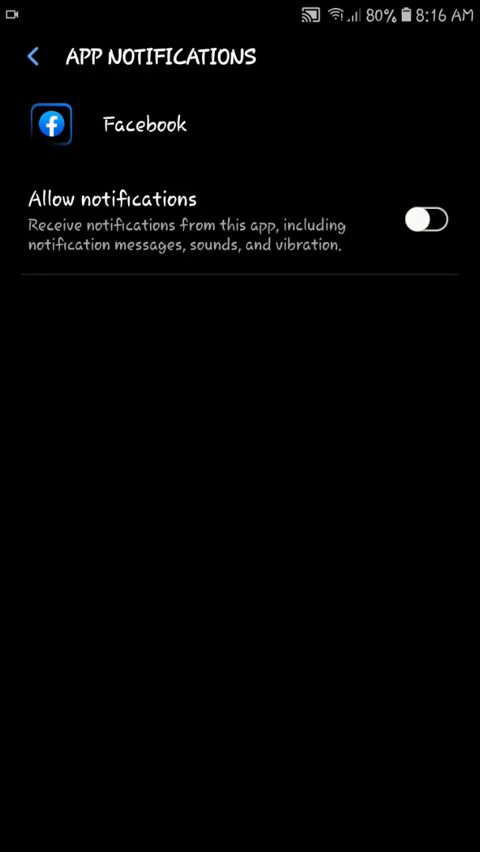
click(424, 220)
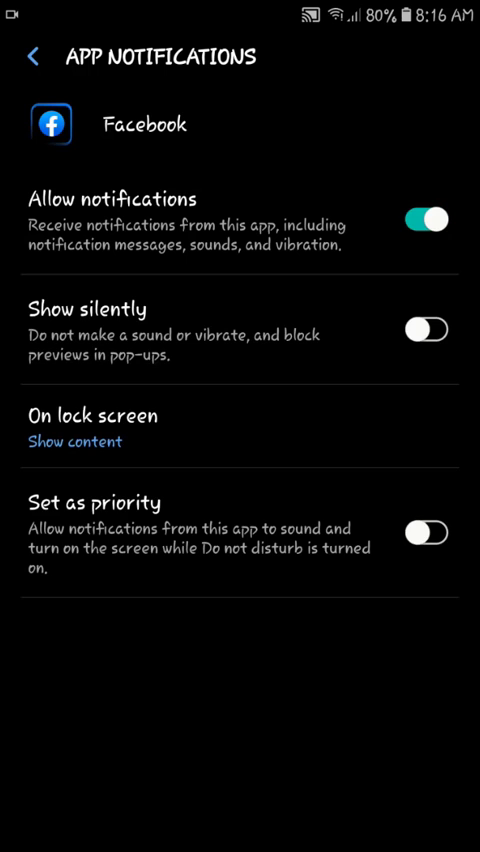